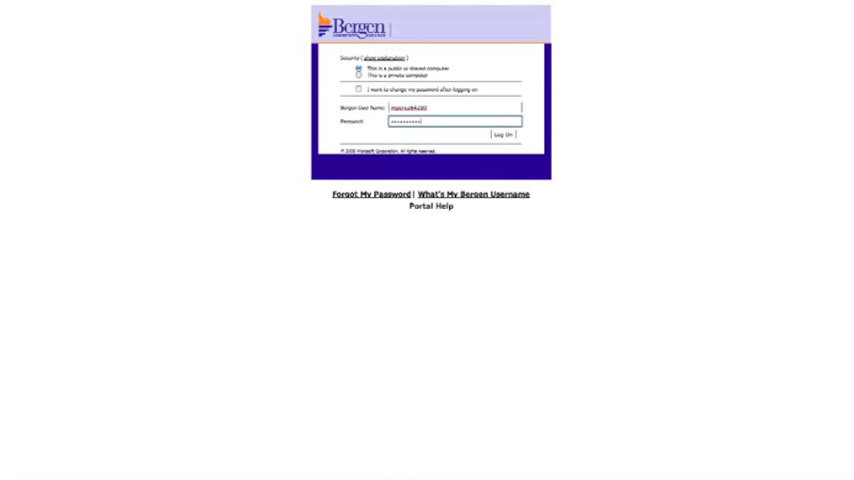
Sign in to myBergen with the Bergen username and password.
left_click(504, 134)
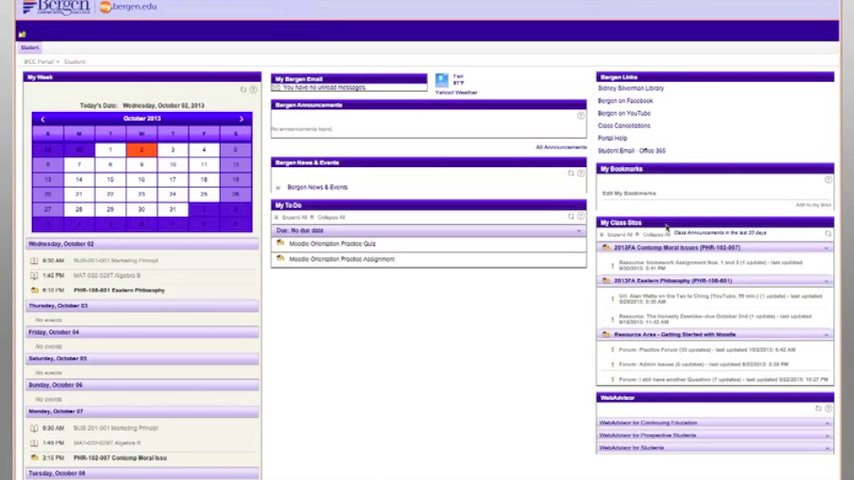
Scroll the portal home page down to the WebAdvisor for Students links.
scroll("down", 3)
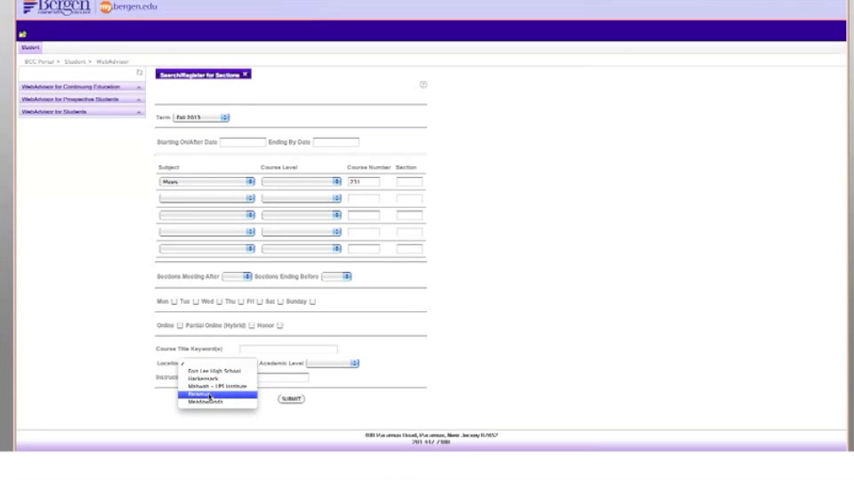
Choose the campus location in the section search form.
left_click(290, 398)
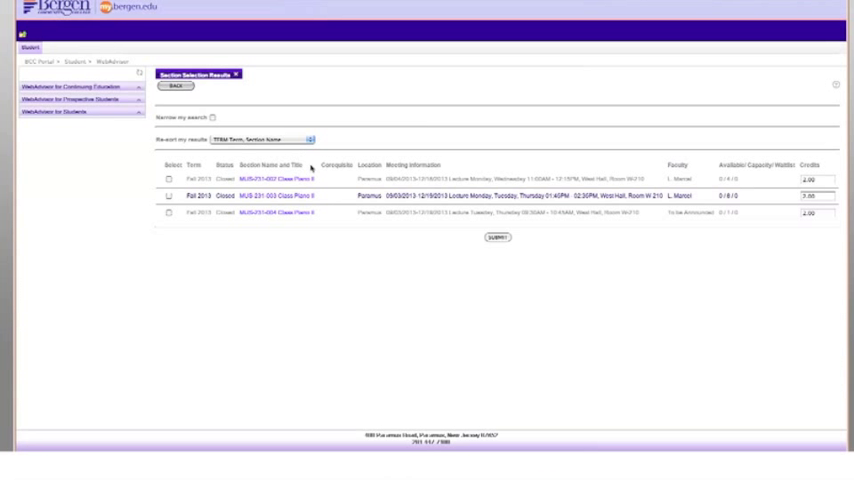
Mark the wanted section in the Section Selection Results for registration.
left_click(496, 236)
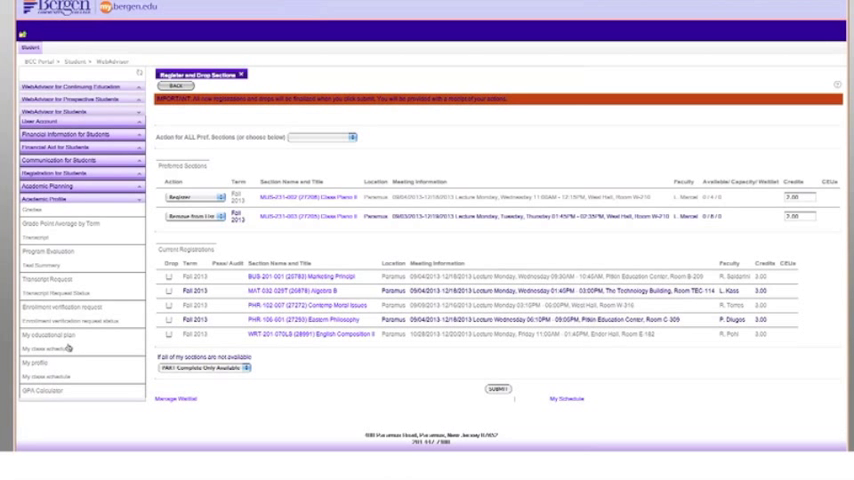
Submit the registration for the chosen section.
left_click(496, 388)
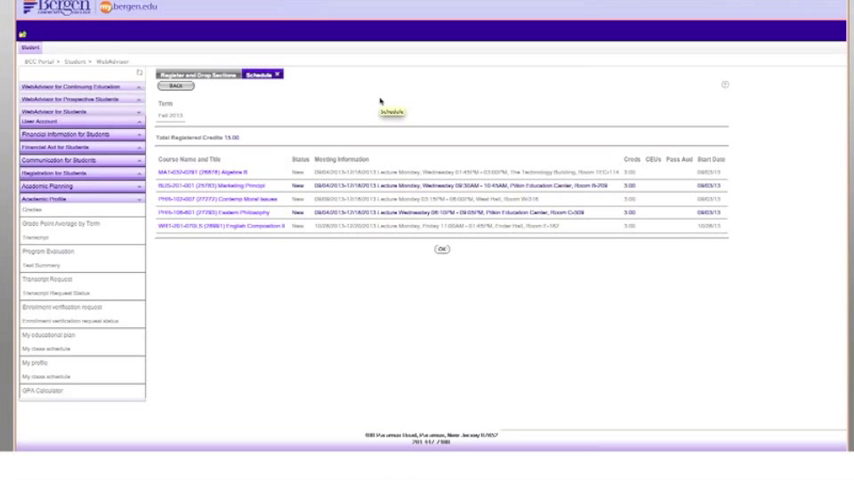